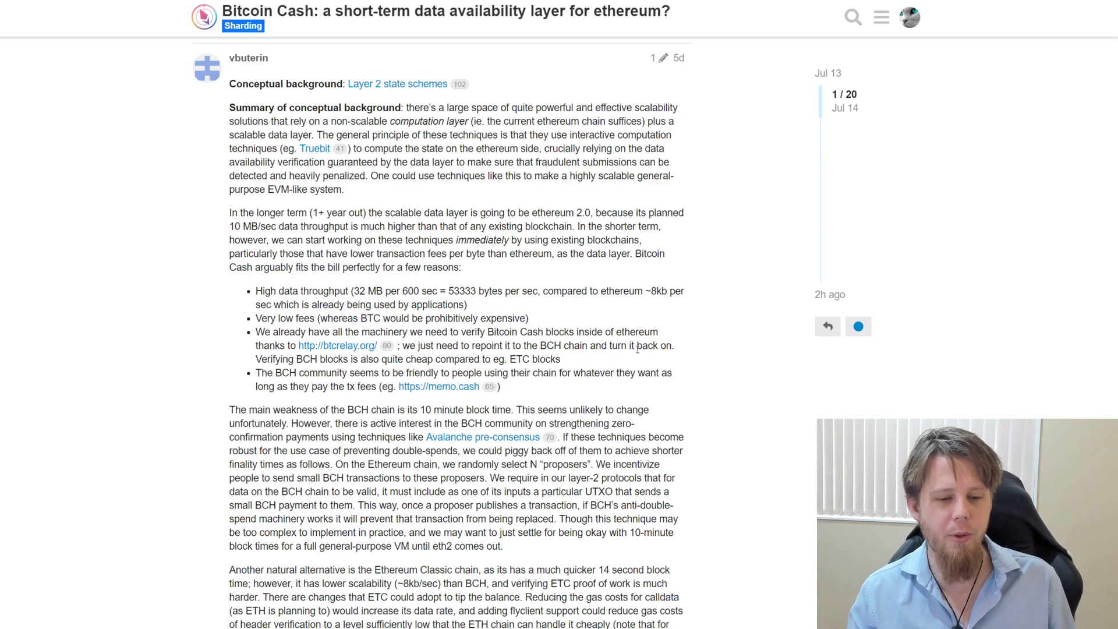
- Scroll down through the 'Why Ethereum should use DigiByte' Medium article to read it
{"action": "scroll", "scroll_direction": "down", "scroll_amount": 3}
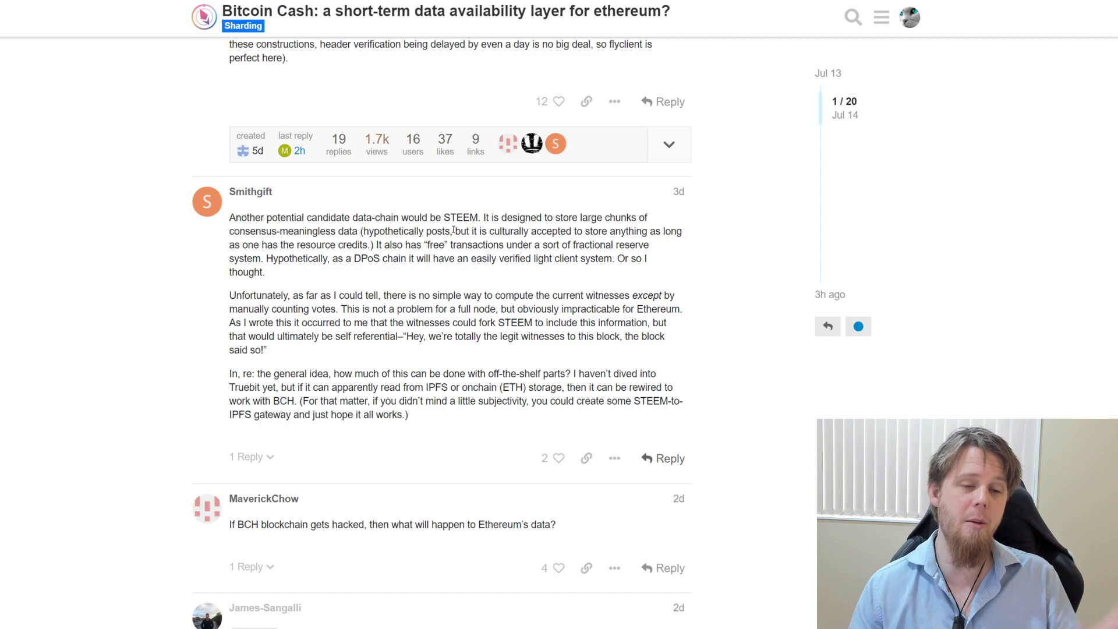
{"action": "scroll", "scroll_direction": "down", "scroll_amount": 3}
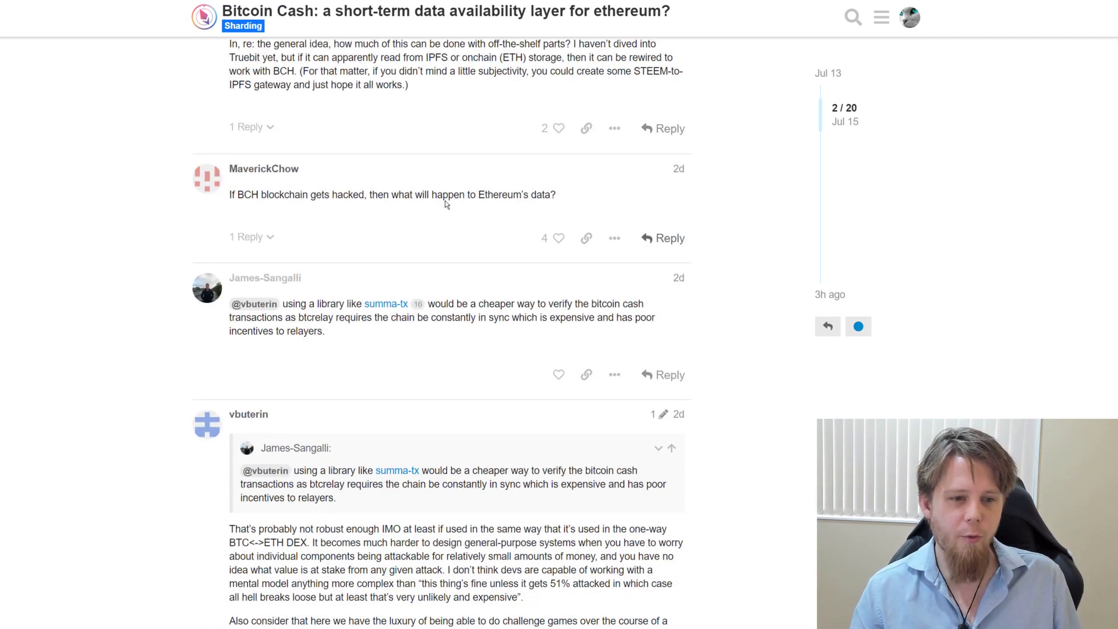
{"action": "scroll", "scroll_direction": "down", "scroll_amount": 3}
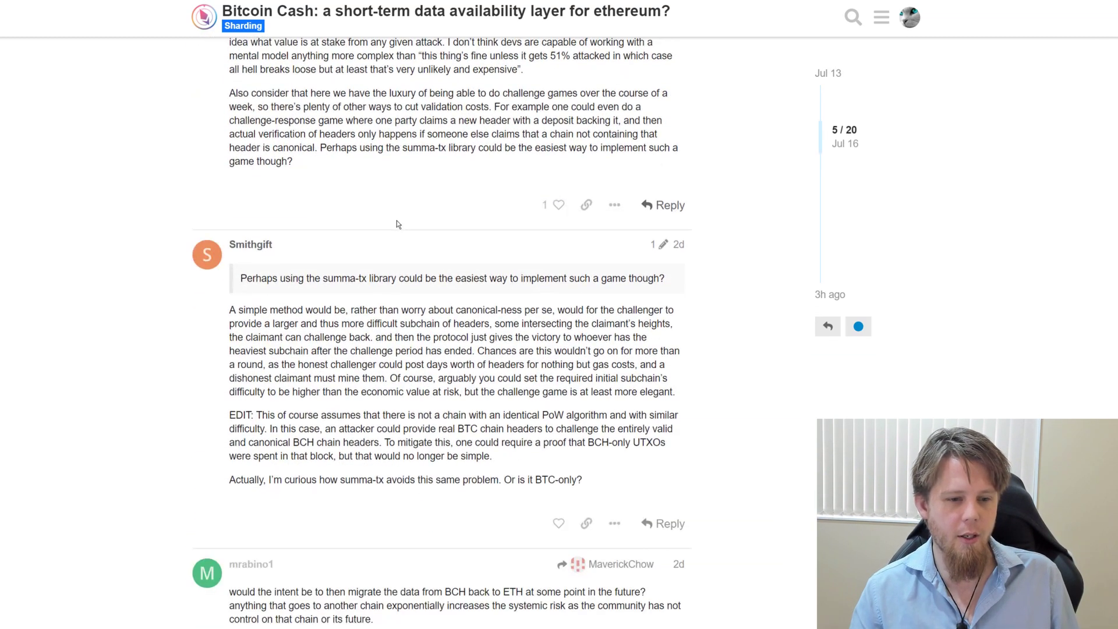
{"action": "scroll", "scroll_direction": "down", "scroll_amount": 3}
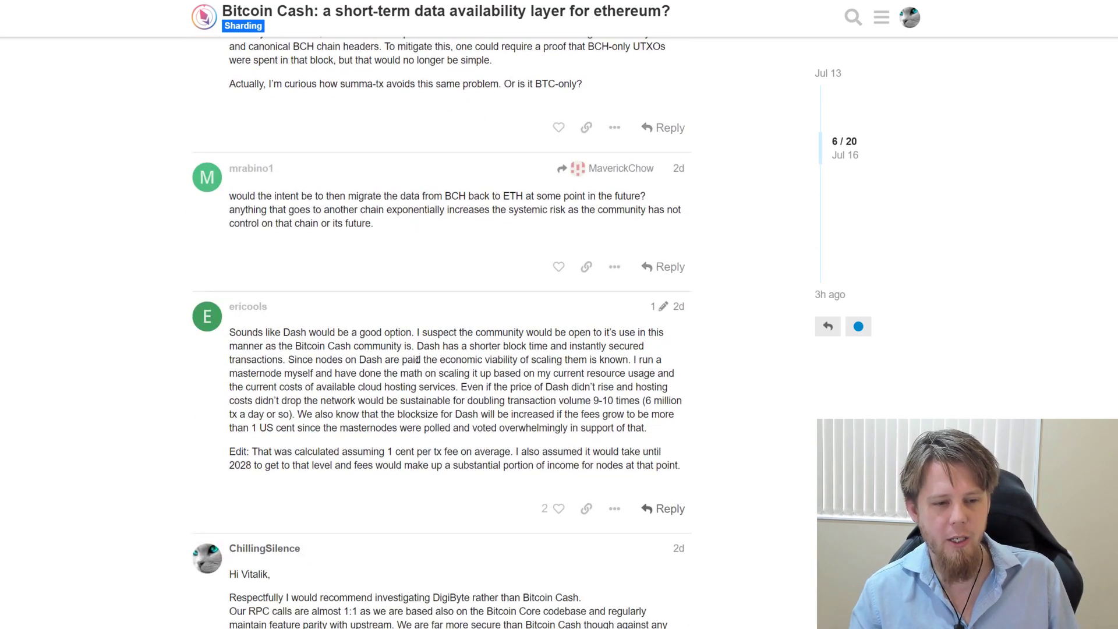
{"action": "scroll", "scroll_direction": "down", "scroll_amount": 3}
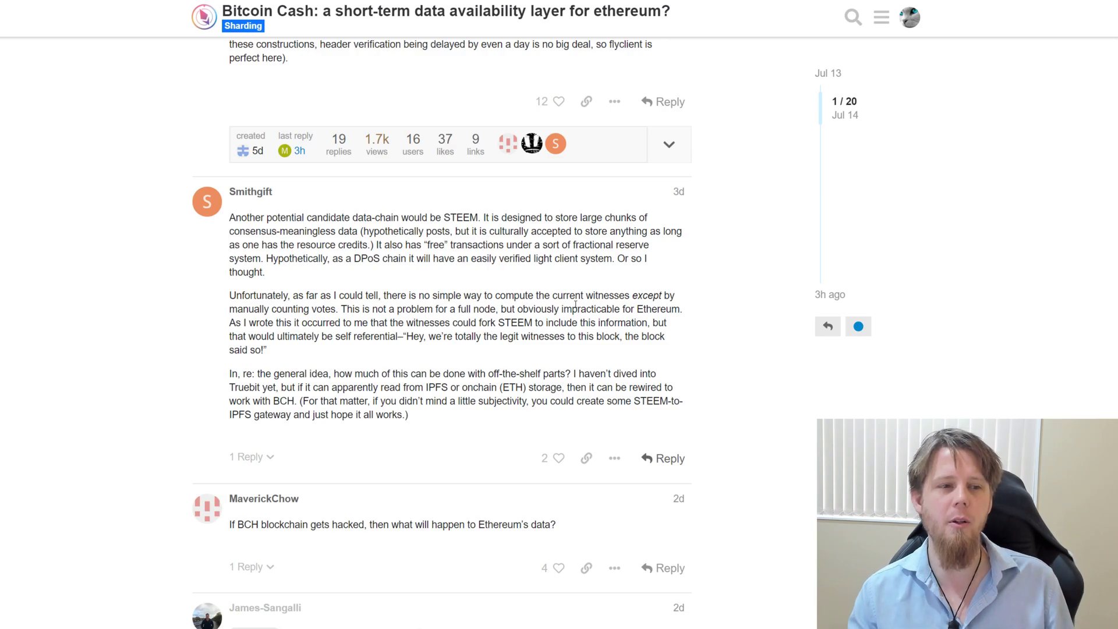
{"action": "scroll", "scroll_direction": "down", "scroll_amount": 3}
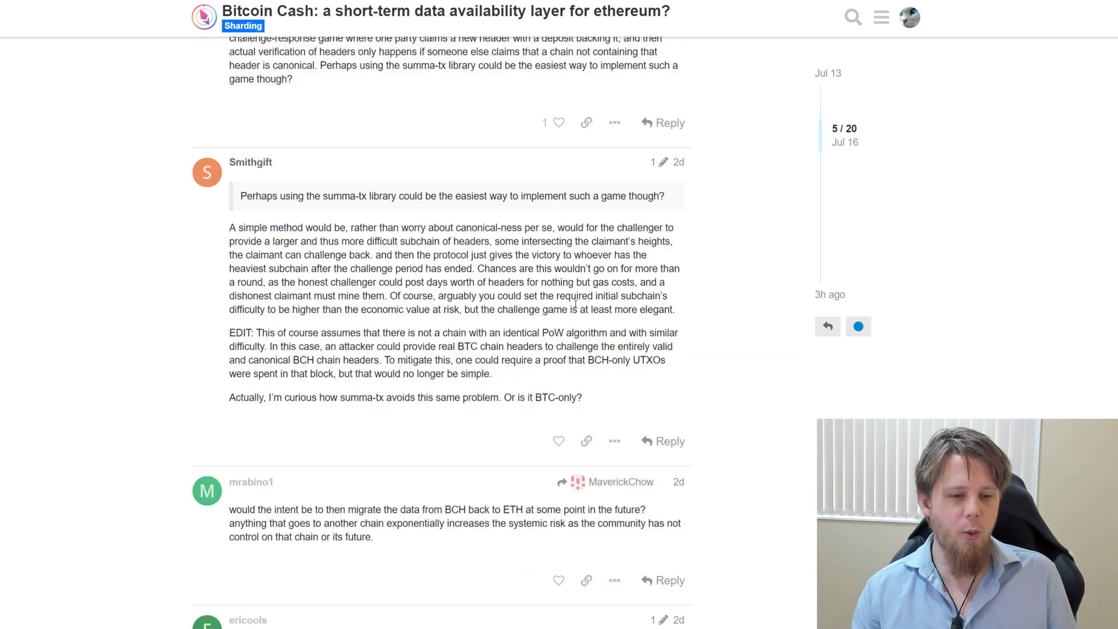
{"action": "scroll", "scroll_direction": "down", "scroll_amount": 3}
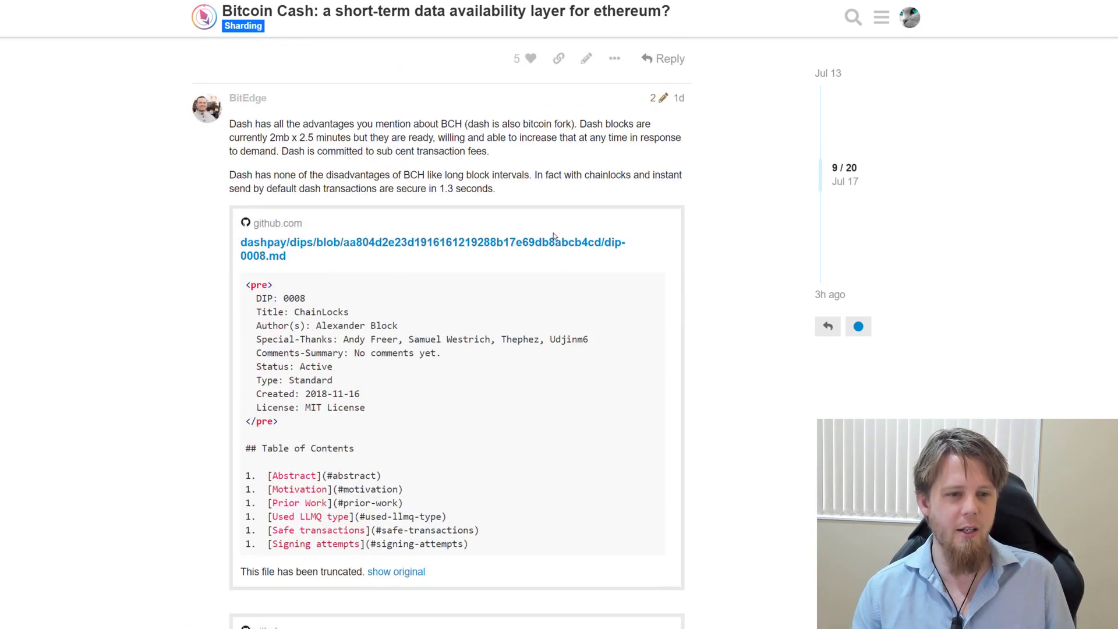
{"action": "scroll", "scroll_direction": "down", "scroll_amount": 3}
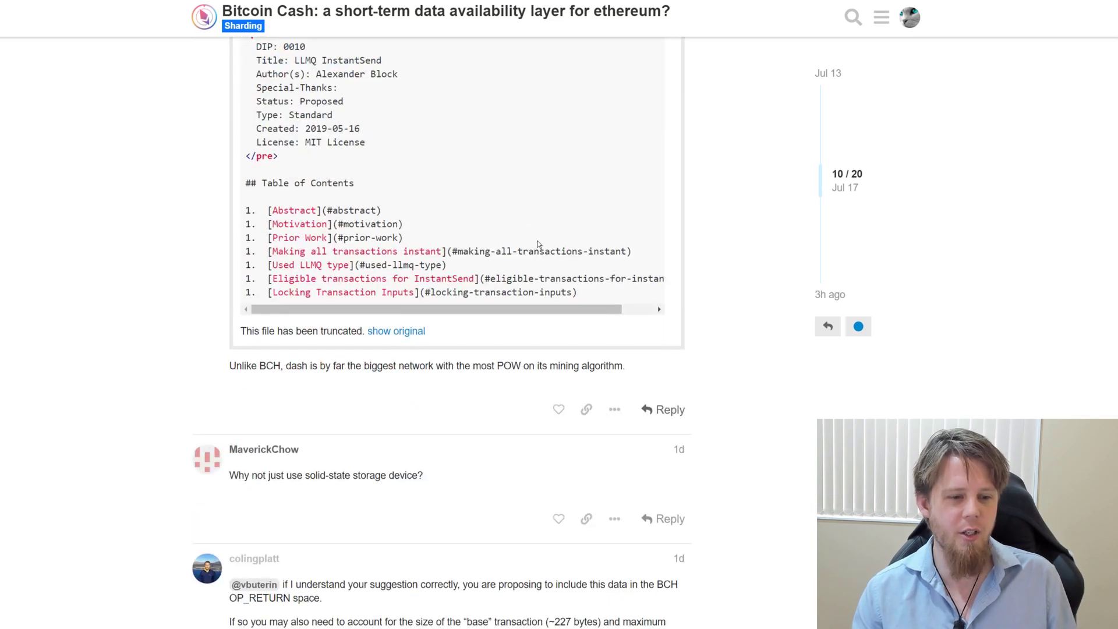
{"action": "scroll", "scroll_direction": "down", "scroll_amount": 3}
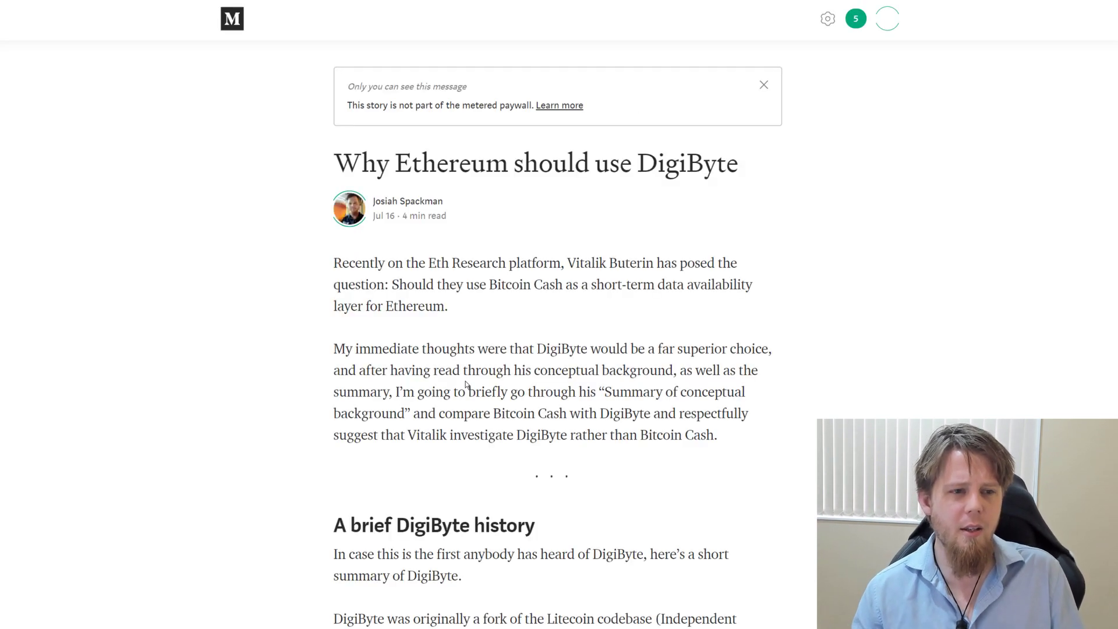
{"action": "scroll", "scroll_direction": "down", "scroll_amount": 3}
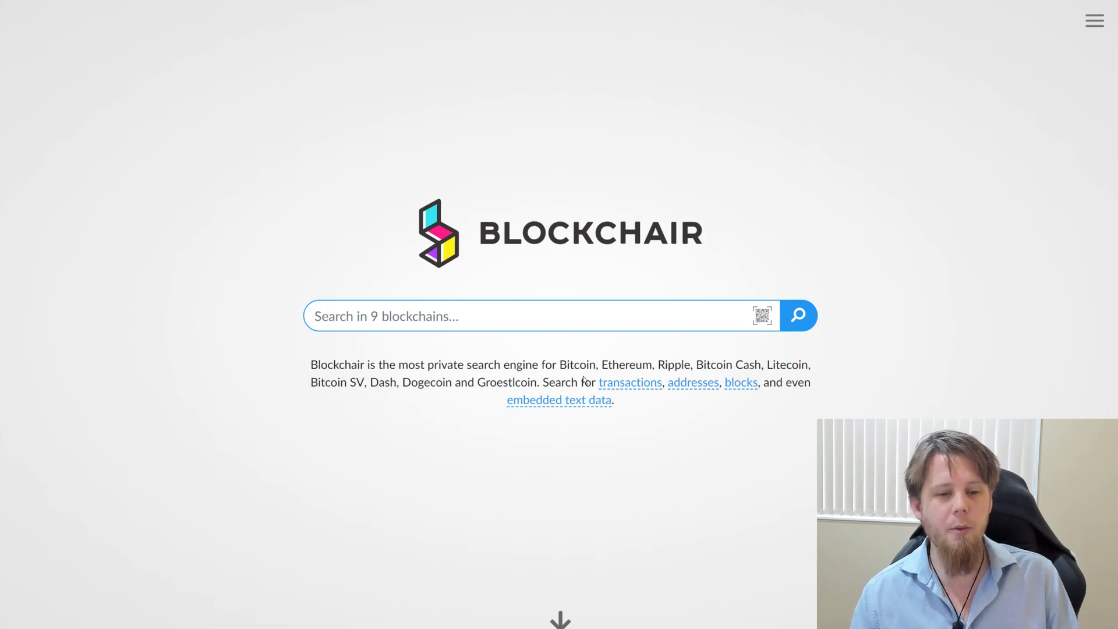
- Highlight coin names such as Groestlcoin in Blockchair's supported-blockchains sentence, then clear the highlight
{"action": "double_click", "coordinate": [577, 365]}
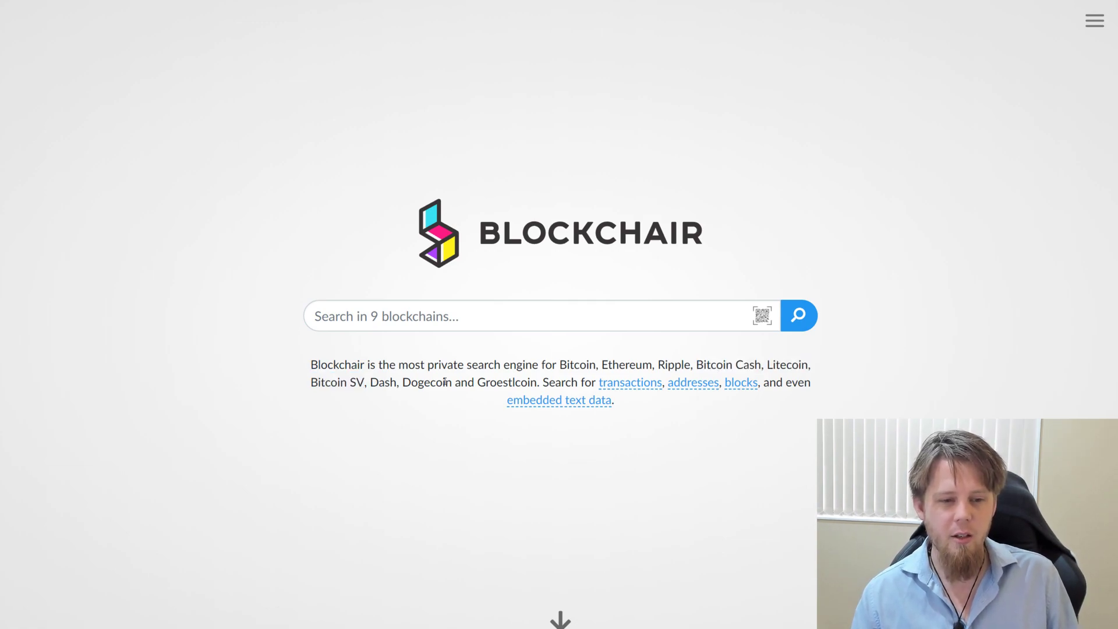
{"action": "double_click", "coordinate": [506, 383]}
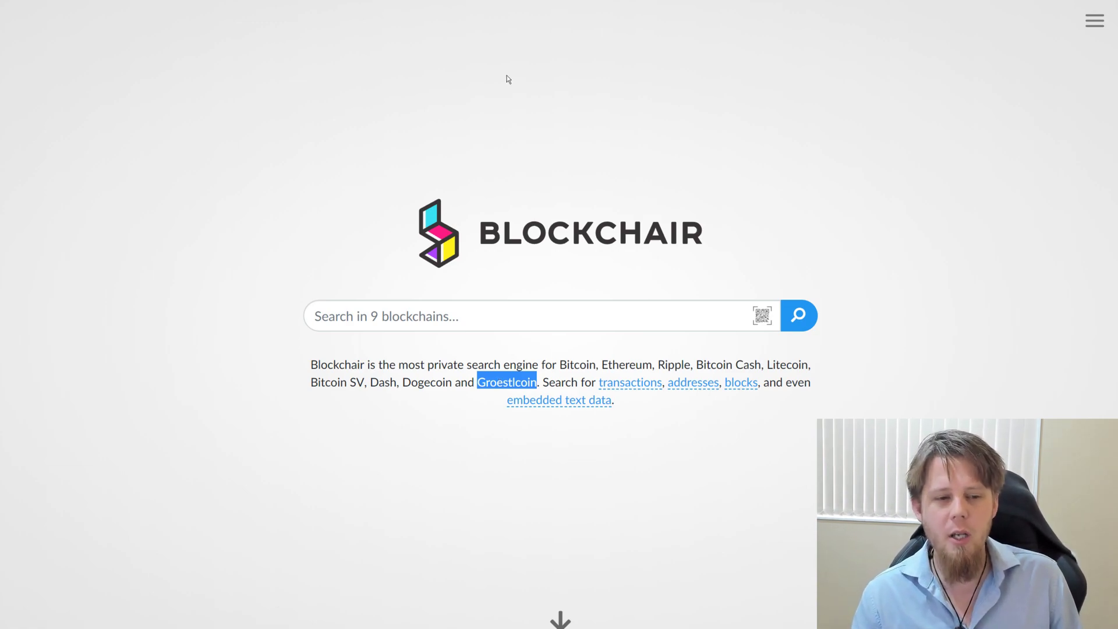
{"action": "left_click", "coordinate": [506, 382]}
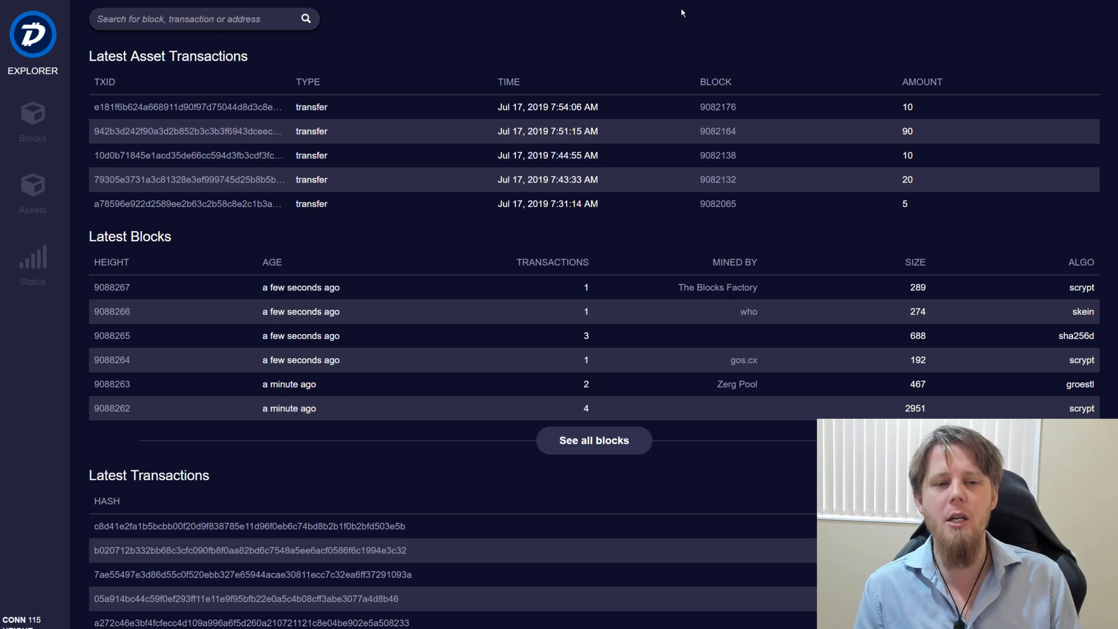
{"action": "mouse_move", "coordinate": [492, 33]}
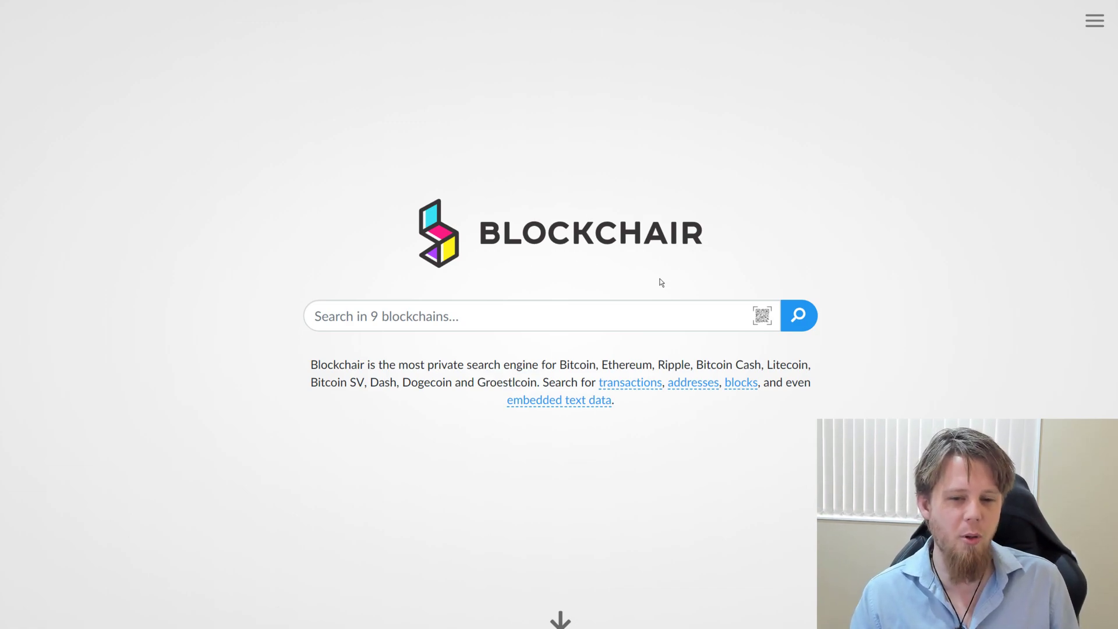
{"action": "mouse_move", "coordinate": [525, 354]}
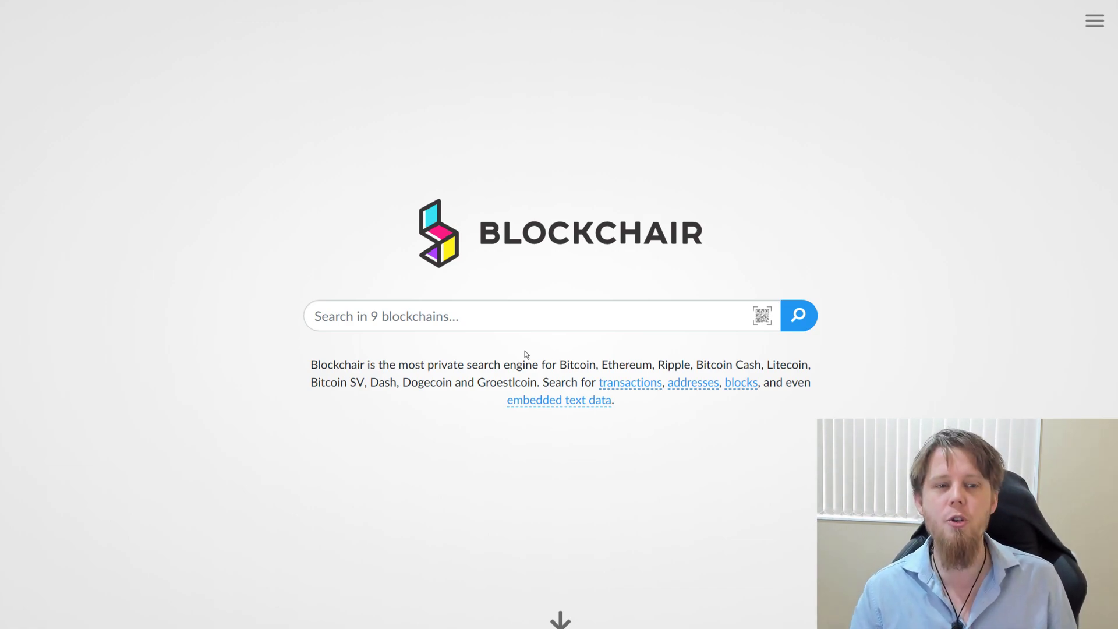
{"action": "mouse_move", "coordinate": [554, 345]}
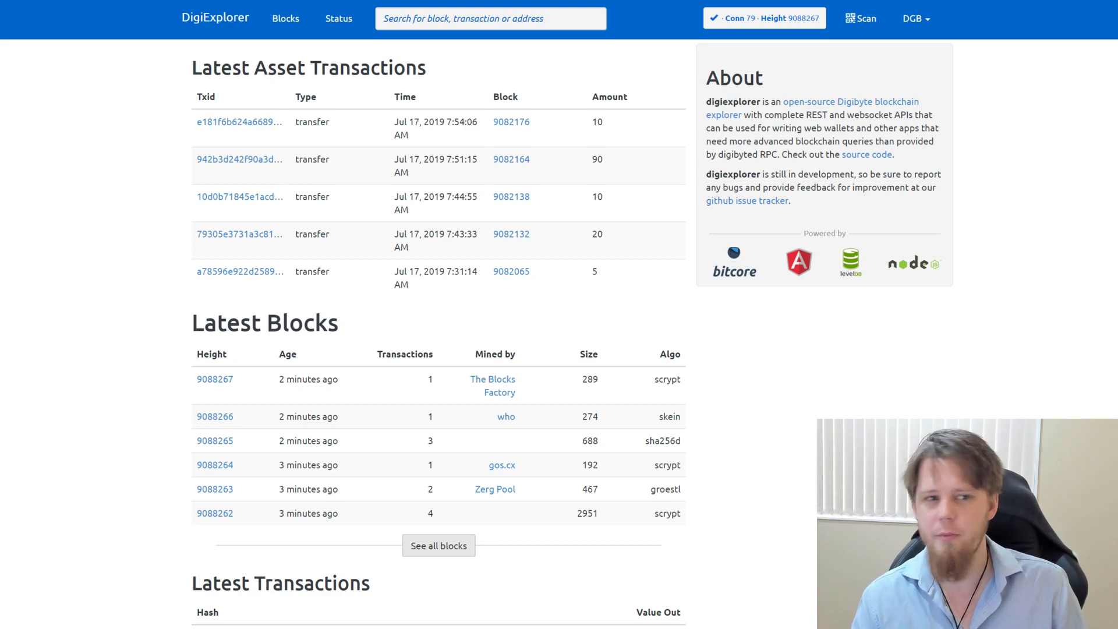
- Switch to the DigiExplorer tab showing latest asset transactions, blocks and the About section
{"action": "left_click", "coordinate": [339, 19]}
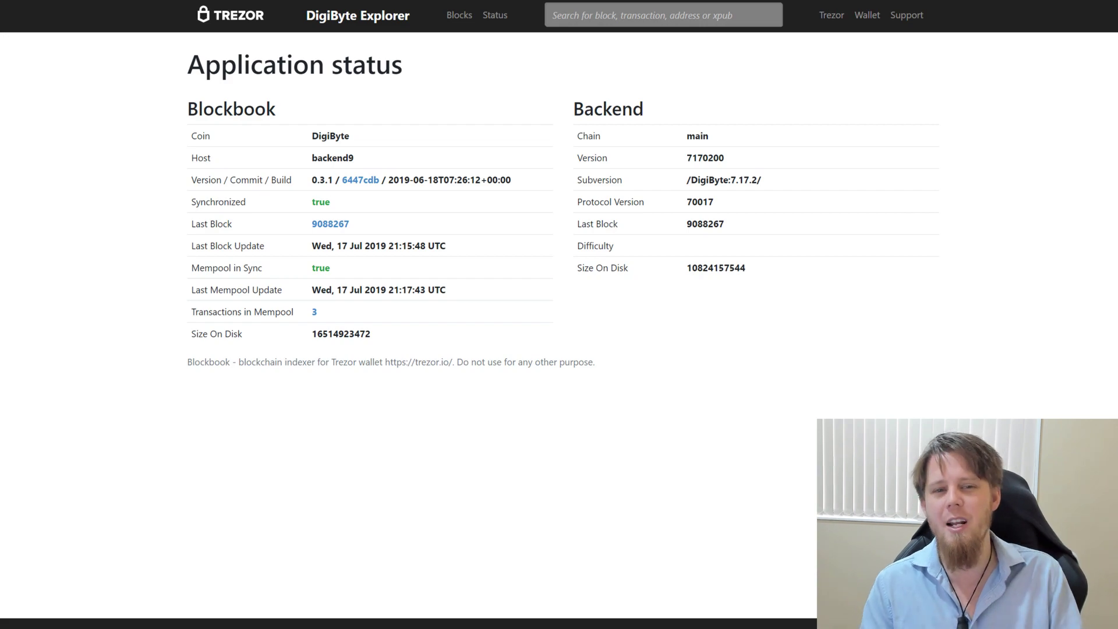
{"action": "mouse_move", "coordinate": [527, 150]}
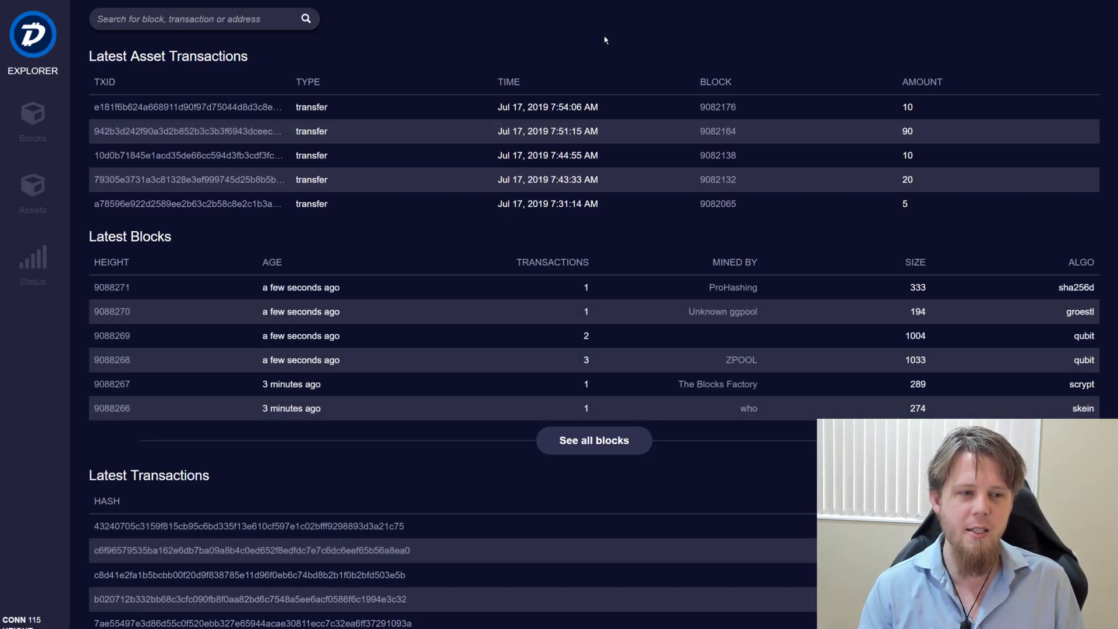
- Switch back to the new DigiByte Explorer tab and watch blocks arrive up to height 9088271
{"action": "left_click", "coordinate": [199, 18]}
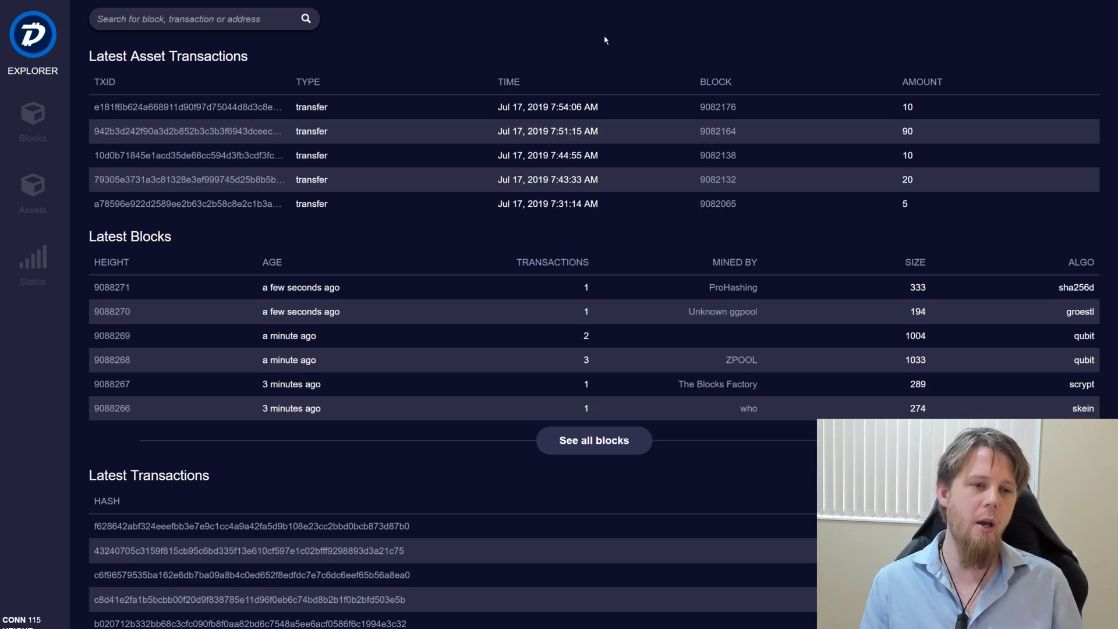
{"action": "left_click", "coordinate": [199, 19]}
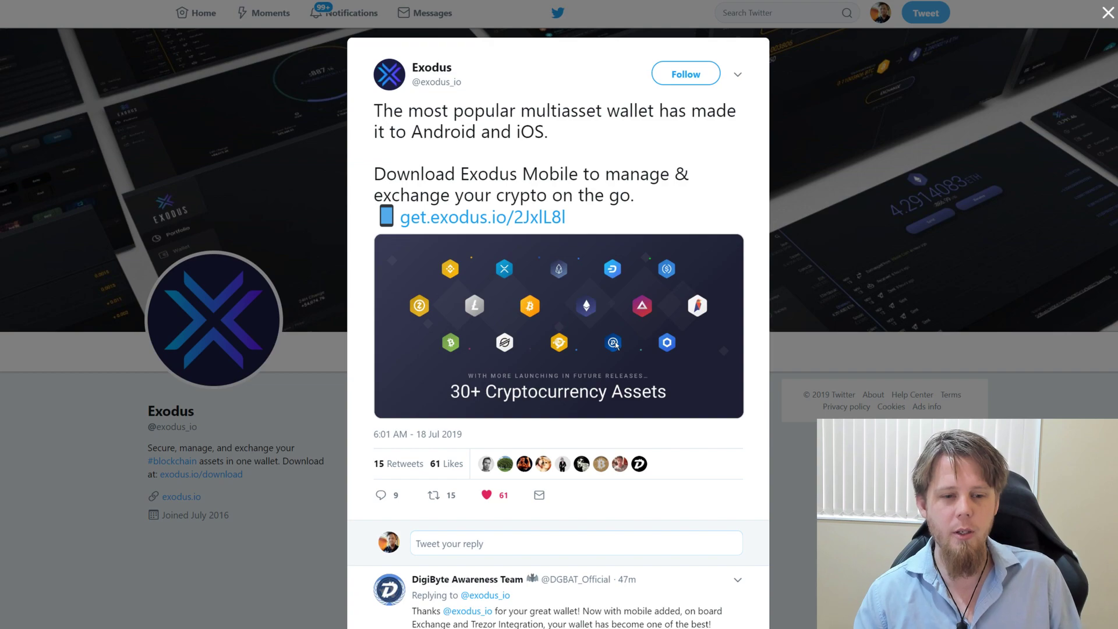
{"action": "mouse_move", "coordinate": [638, 351]}
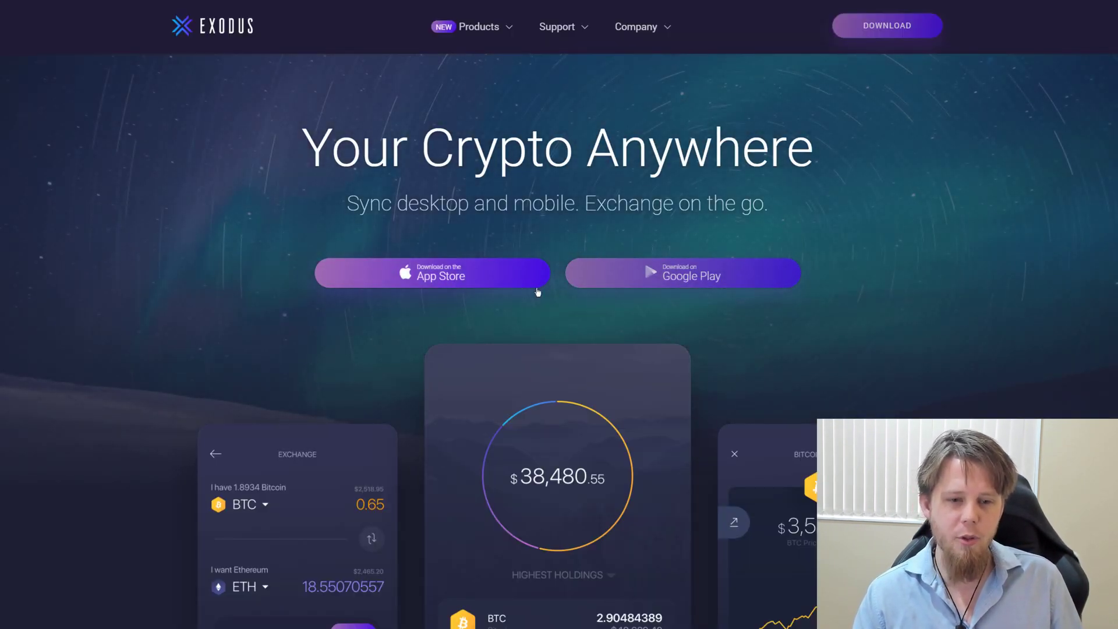
- Scroll down the Exodus site to the mobile wallet exchange and holdings screenshots
{"action": "scroll", "scroll_direction": "down", "scroll_amount": 3}
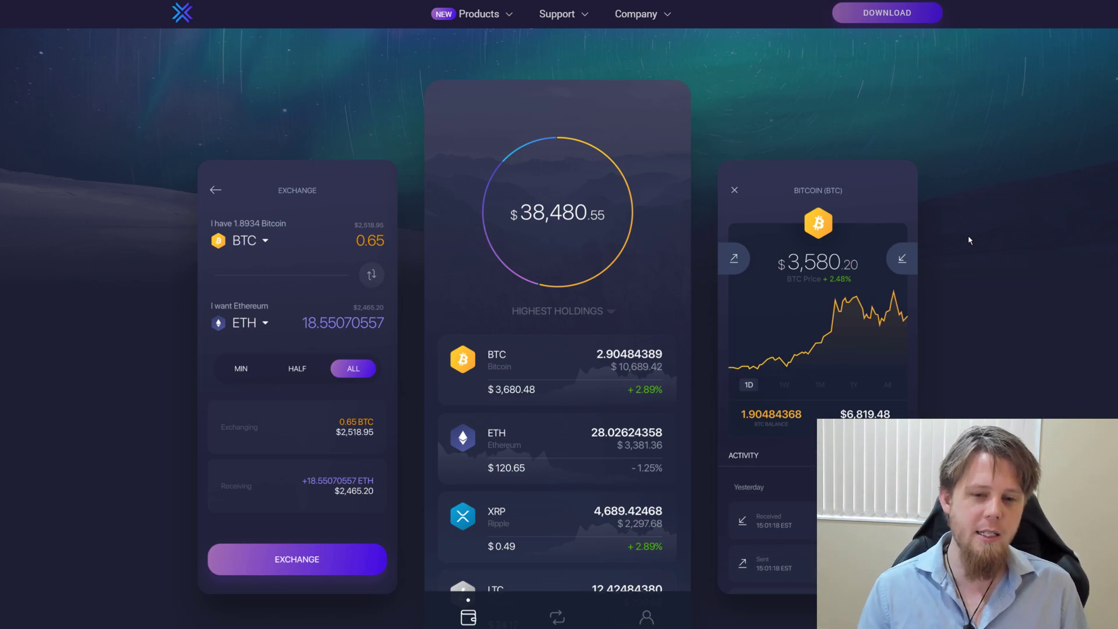
{"action": "mouse_move", "coordinate": [888, 272]}
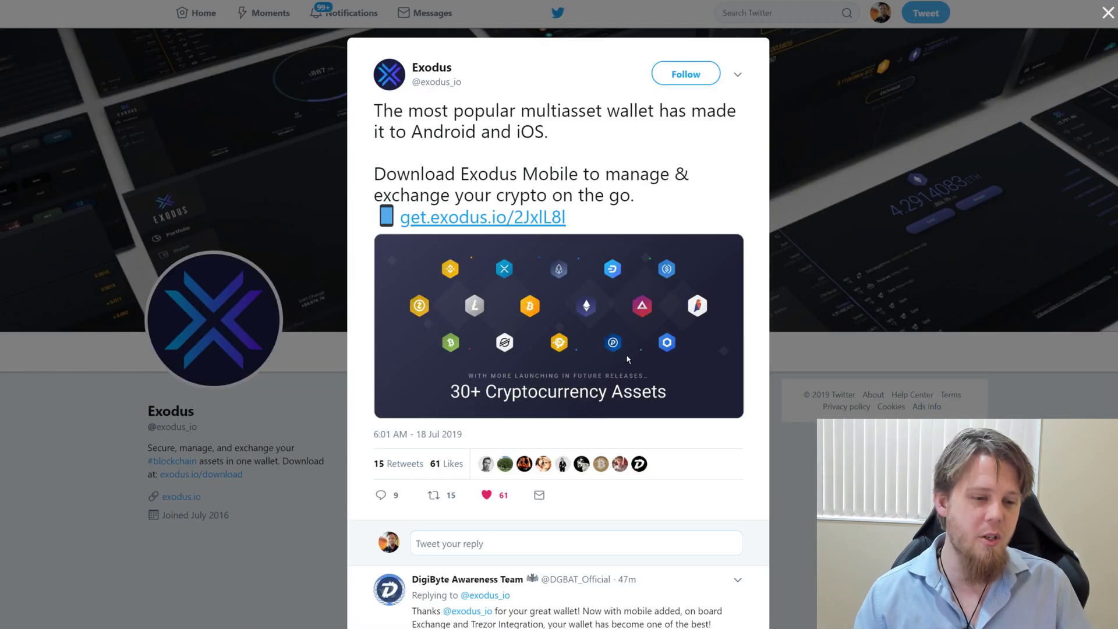
{"action": "mouse_move", "coordinate": [709, 348]}
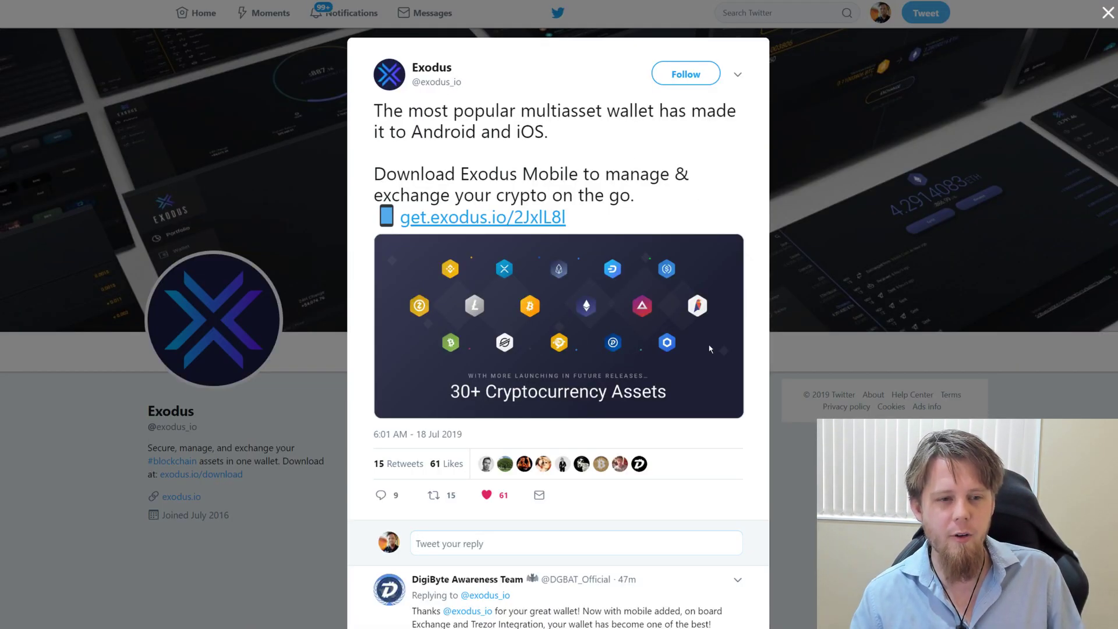
{"action": "mouse_move", "coordinate": [920, 107]}
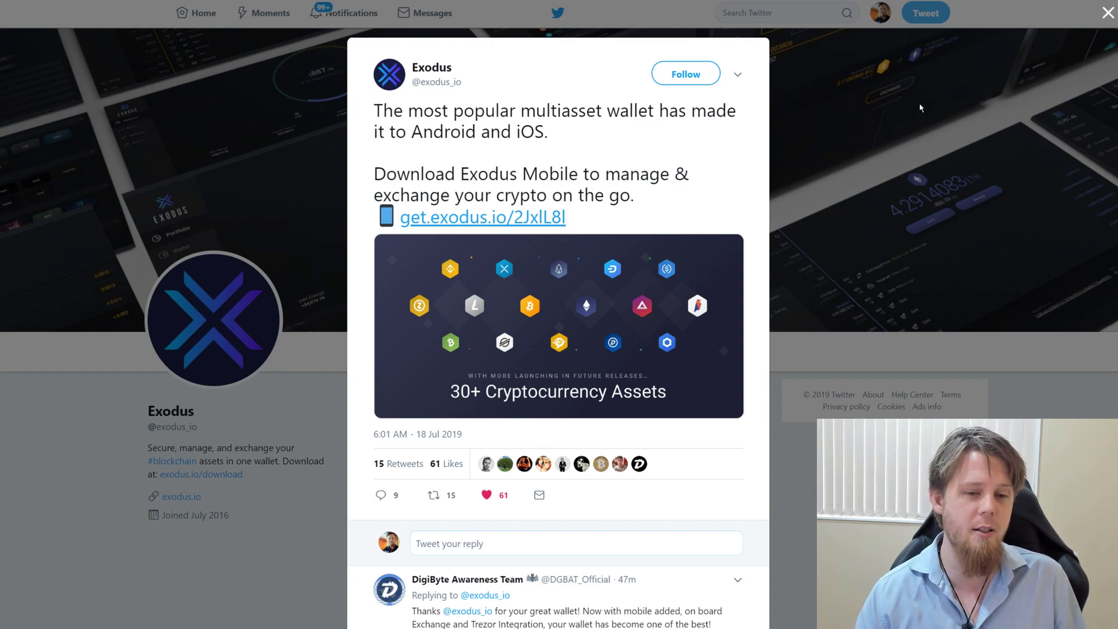